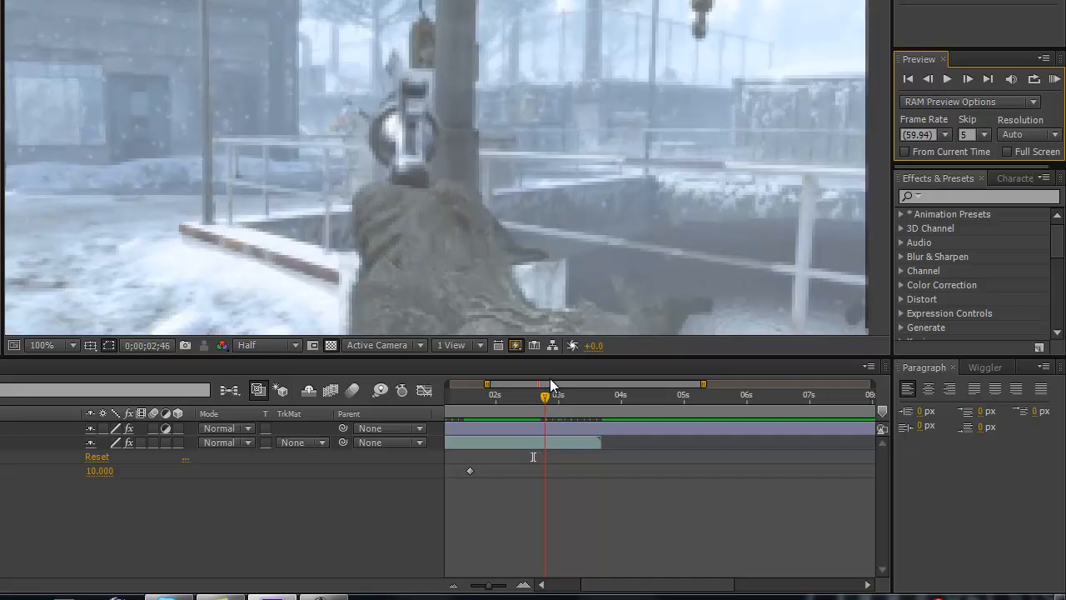
- Add a new adjustment layer above SubbaseTemper.mp4 and park the playhead on a pistol frame
left_click_drag(545, 396, 520, 396)
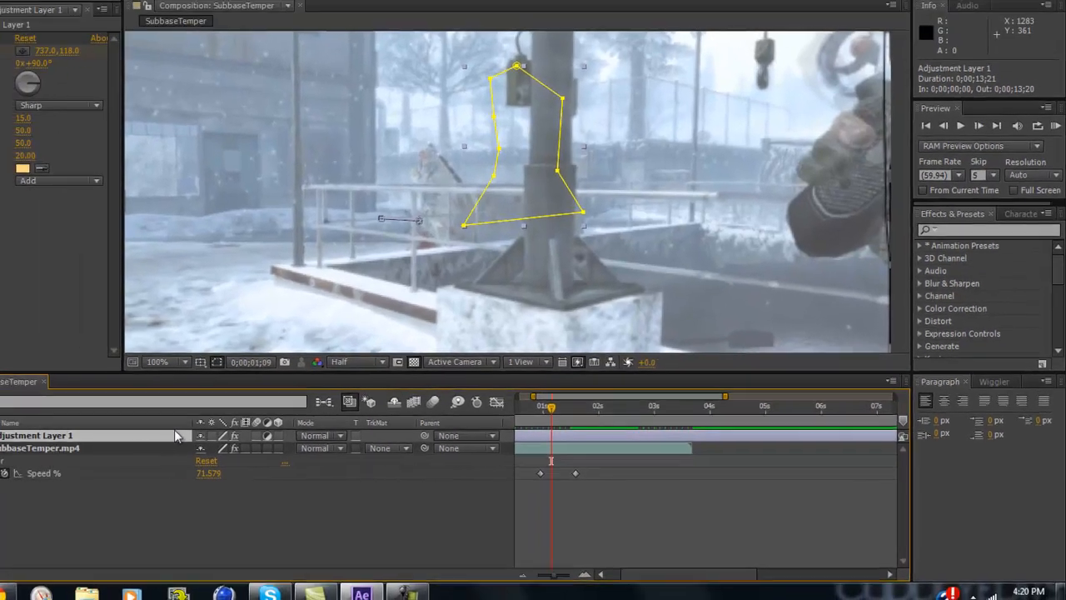
left_click(113, 20)
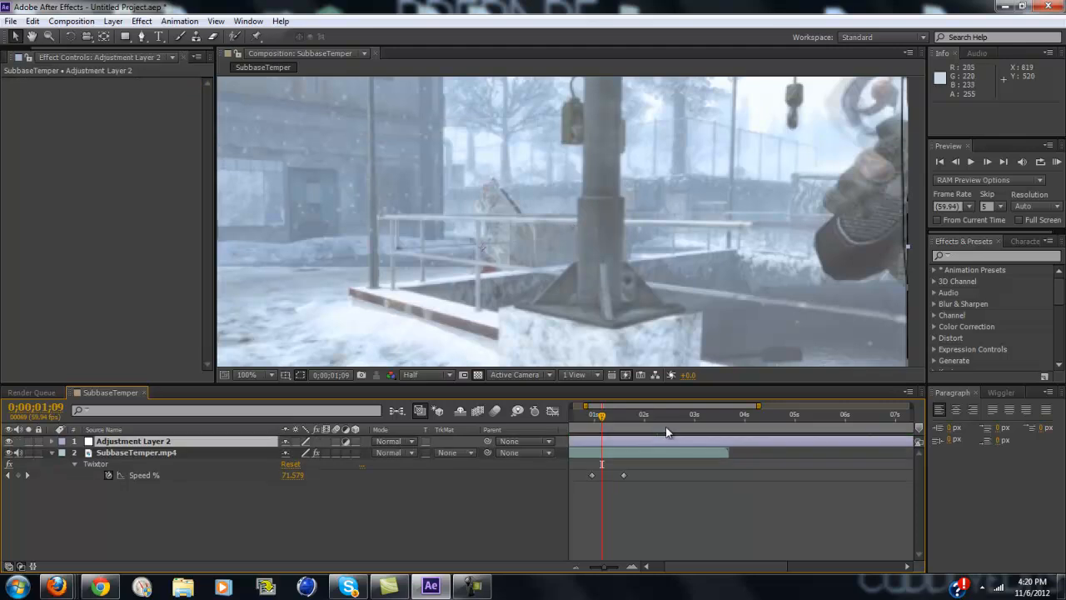
left_click(632, 414)
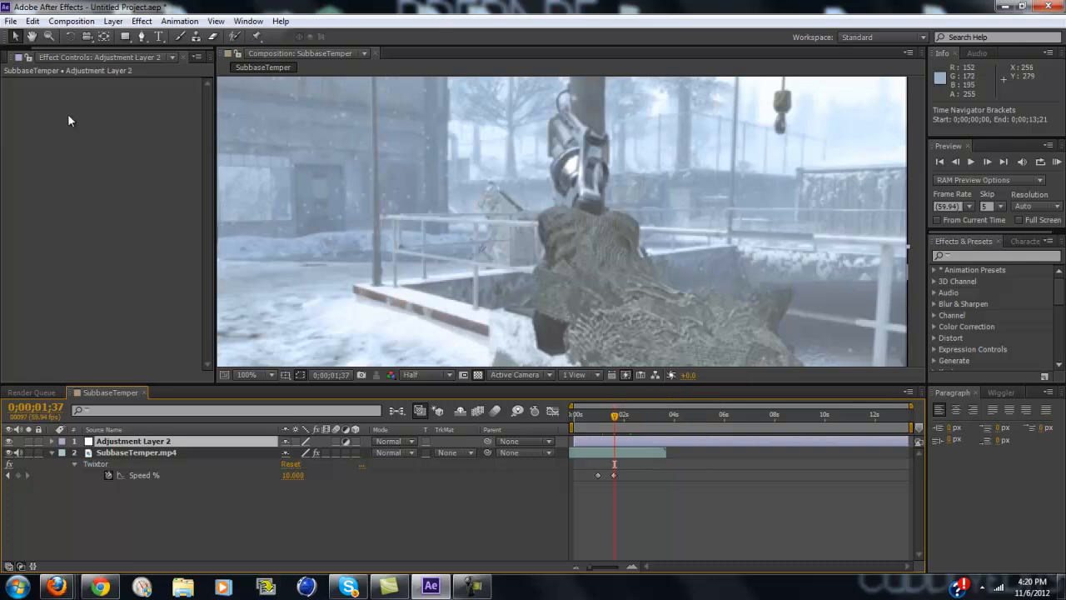
- Add CC Light Sweep from Effect > Generate to the adjustment layer
left_click(142, 20)
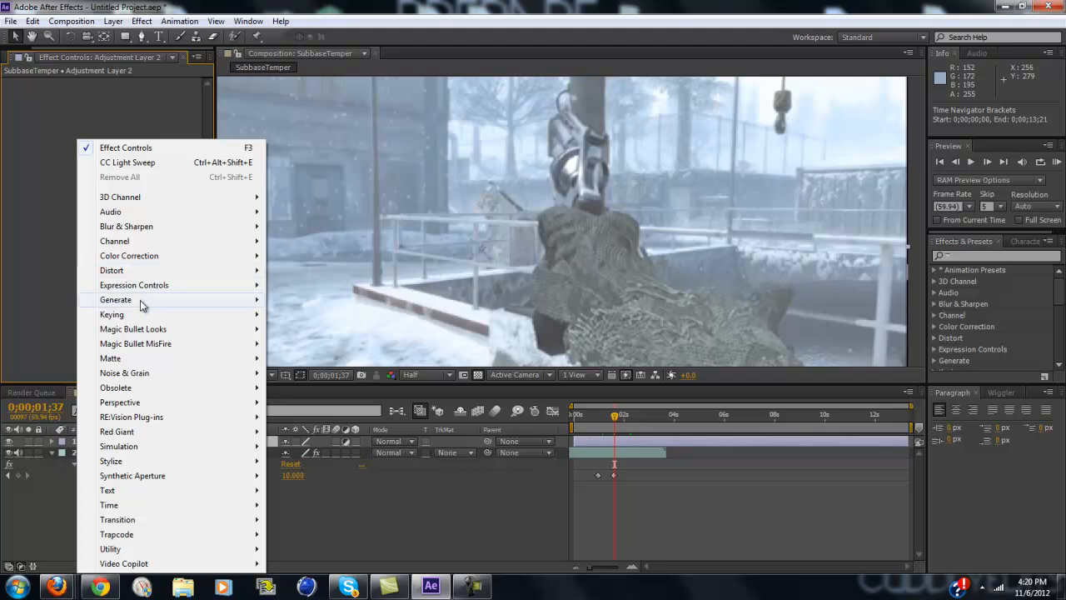
mouse_move(117, 300)
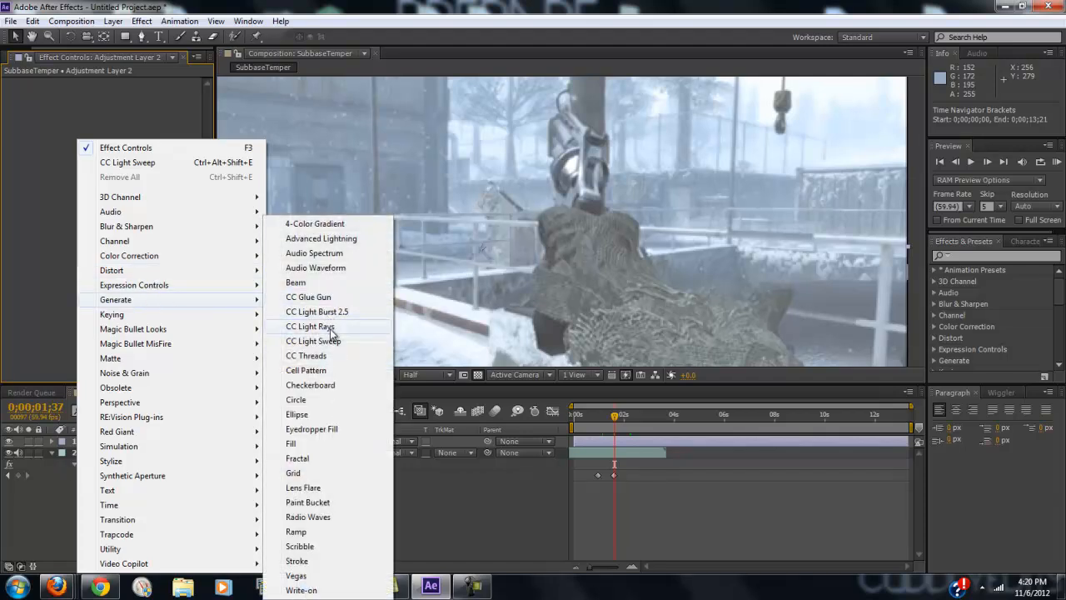
left_click(313, 340)
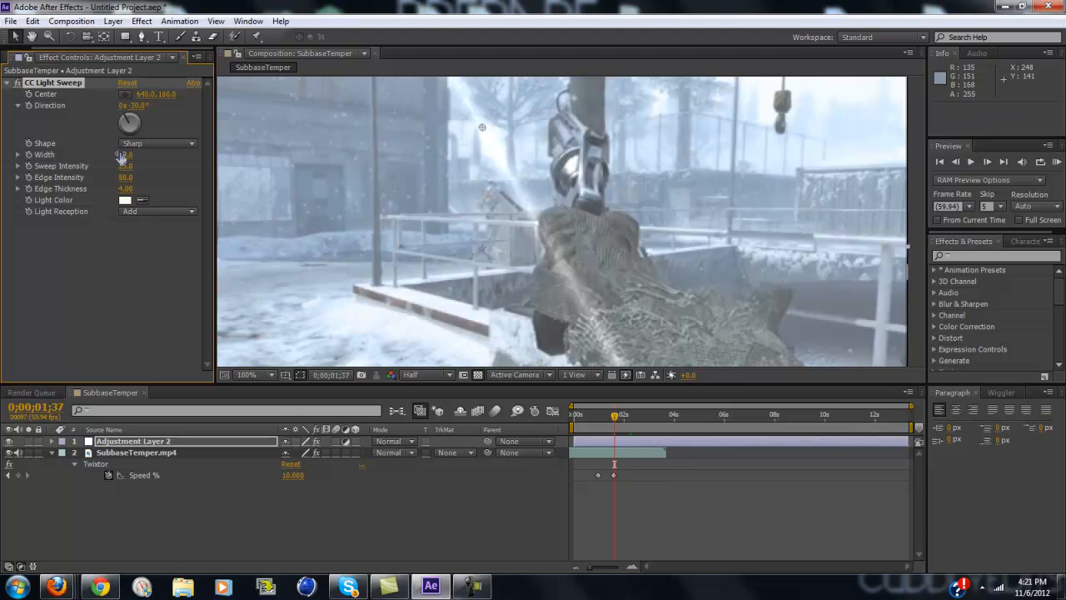
- Place the CC Light Sweep centre on the pistol so the streak crosses the gun
left_click(127, 166)
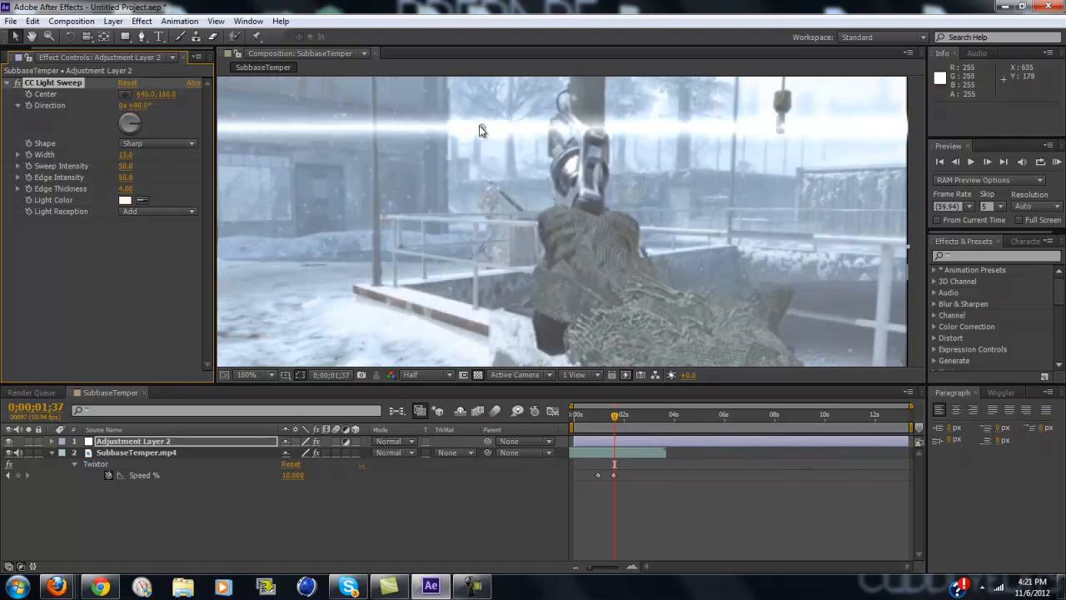
left_click_drag(481, 130, 560, 120)
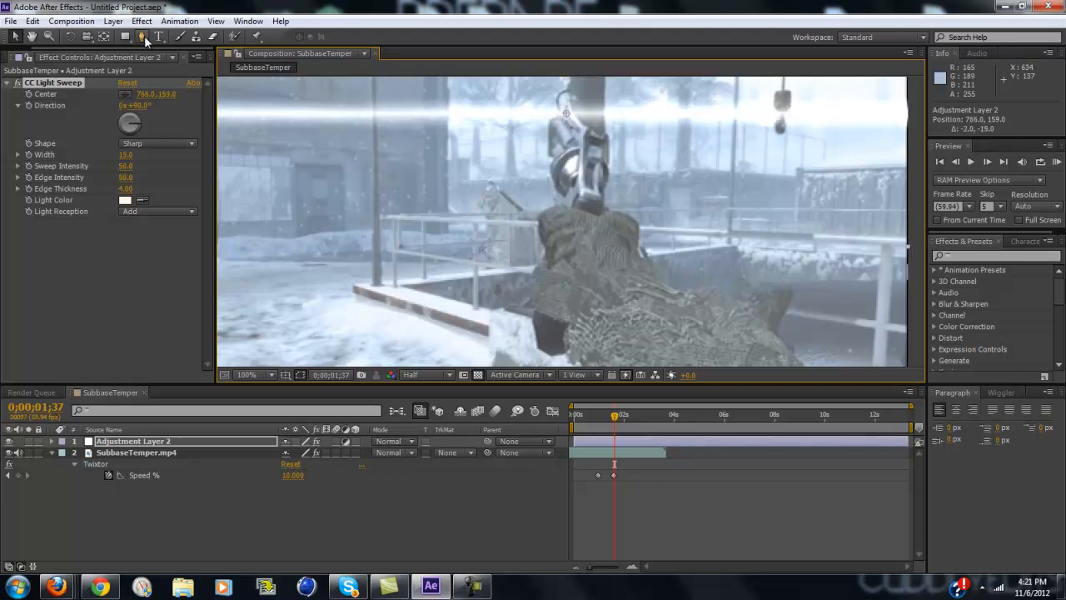
mouse_move(144, 37)
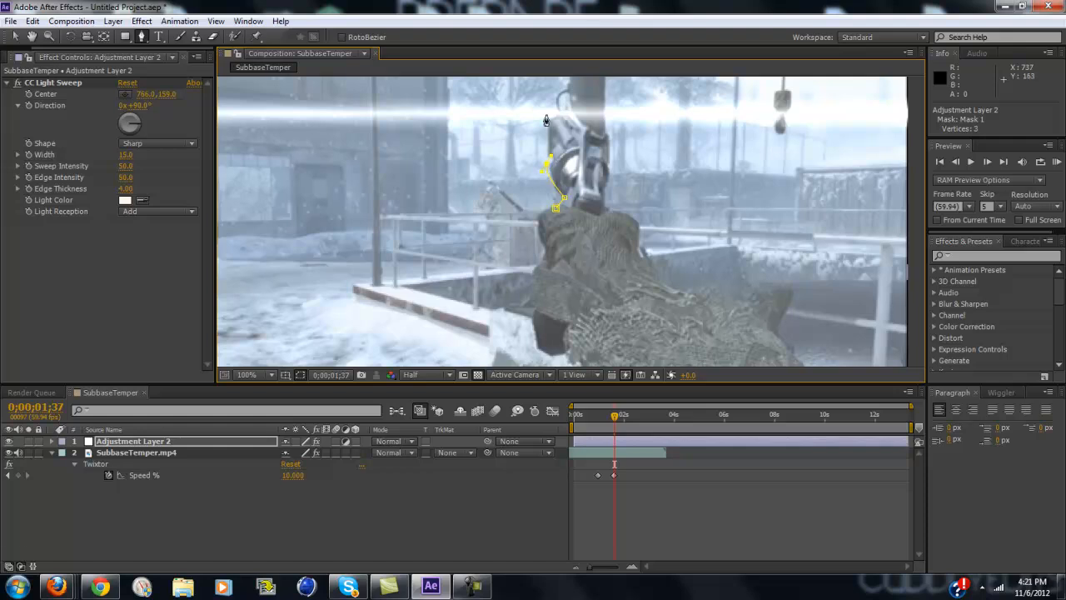
- Draw a closed Pen-tool mask tracing the pistol's outline on the adjustment layer
left_click(549, 120)
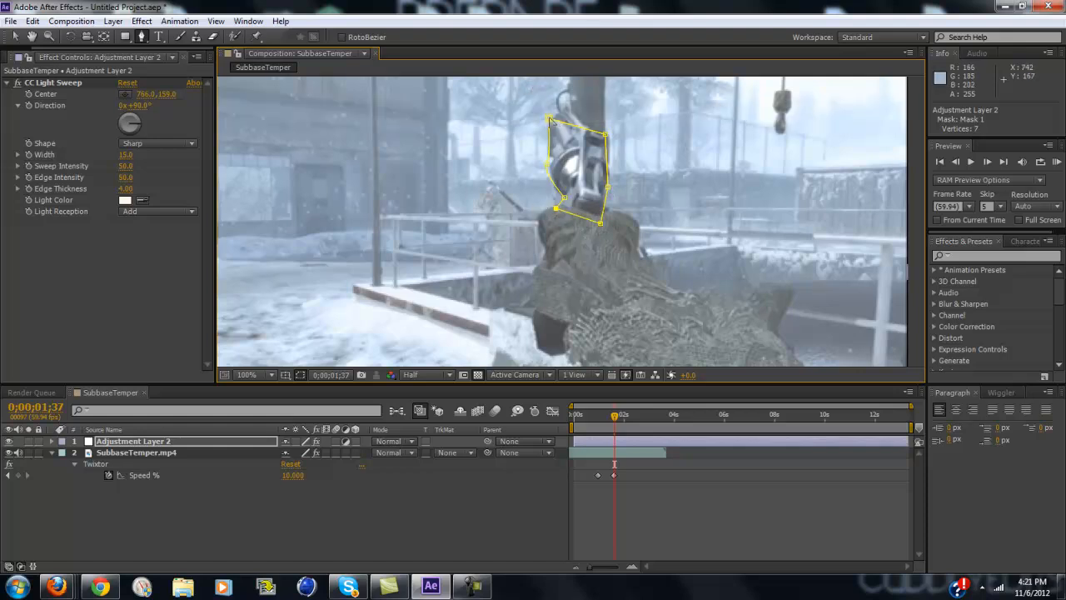
left_click(550, 124)
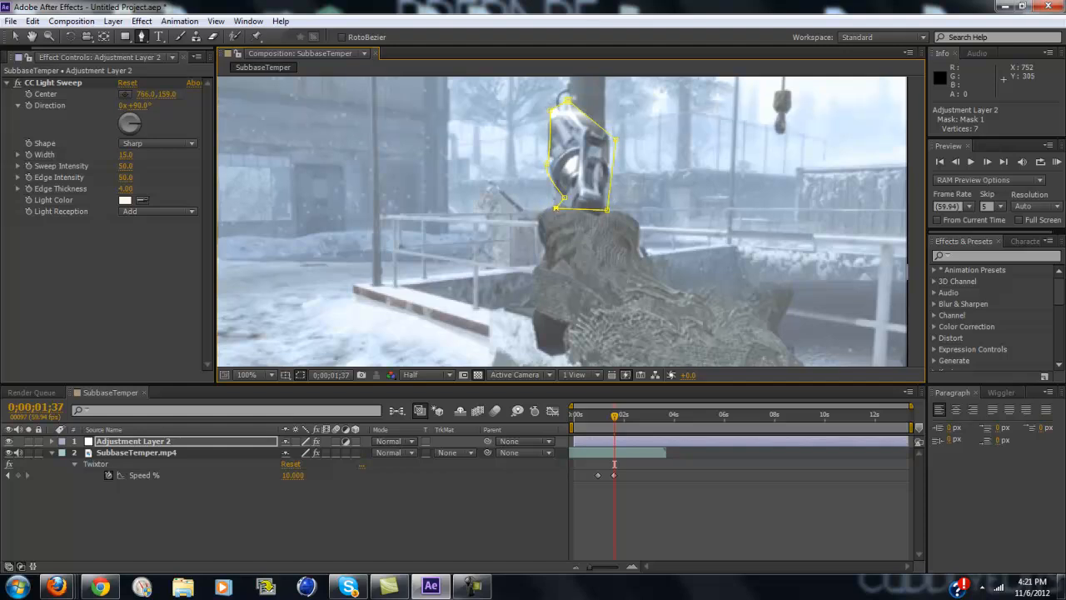
mouse_move(548, 148)
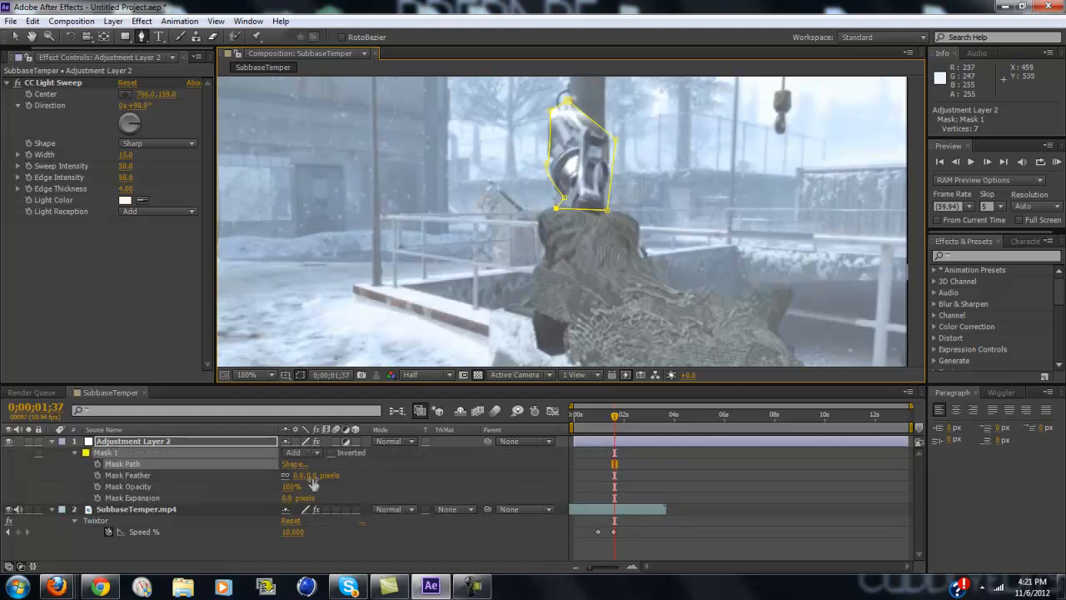
- Increase Mask 1's feather to soften the pistol mask edges
left_click(308, 475)
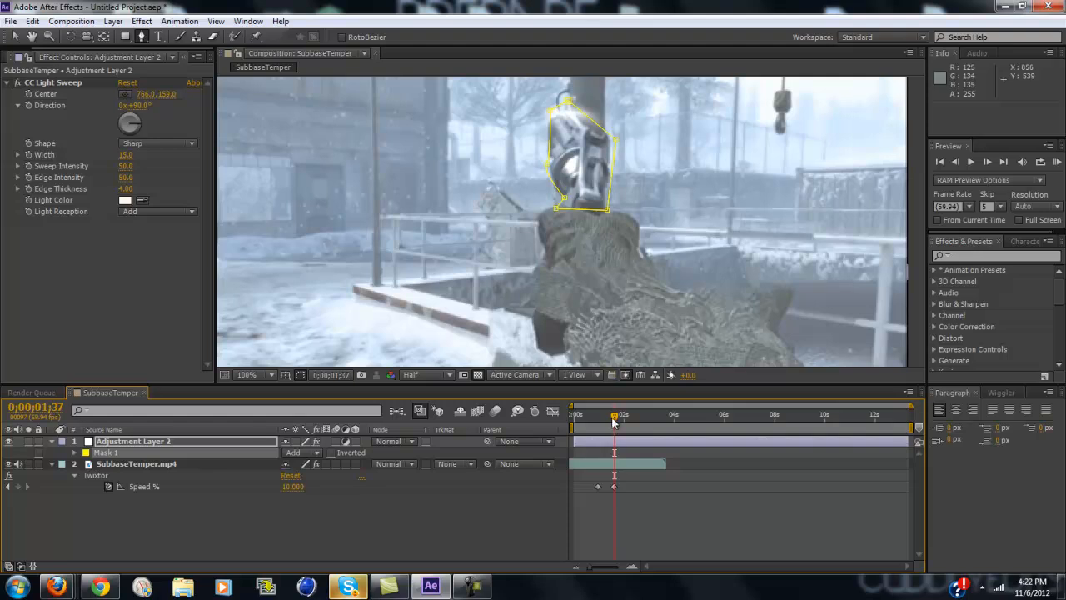
- Keyframe the Mask Path at later frames so the mask follows the moving pistol
left_click_drag(614, 414, 610, 413)
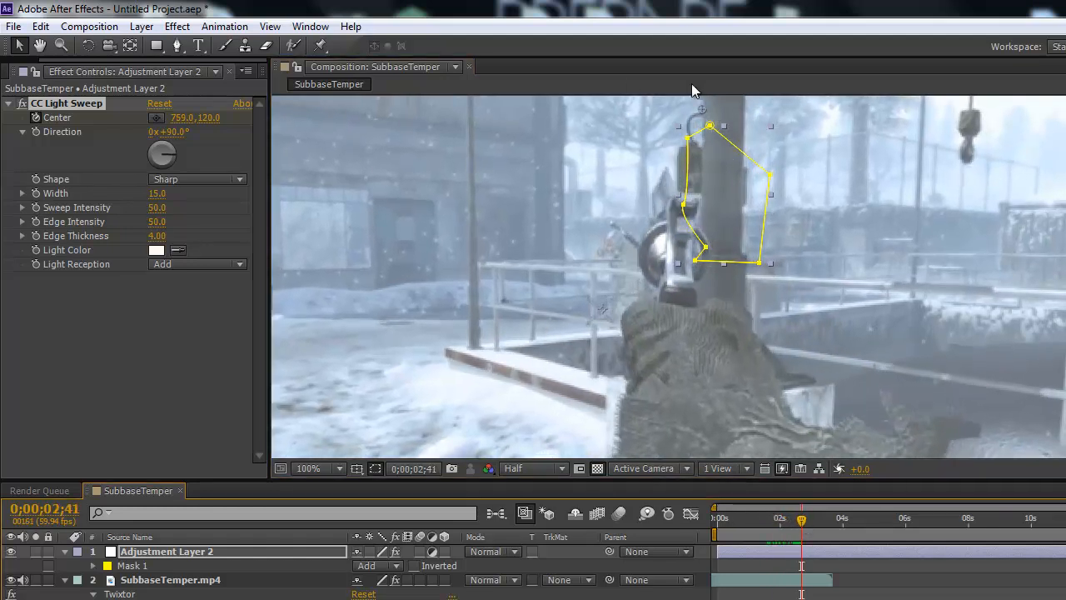
left_click_drag(703, 109, 724, 300)
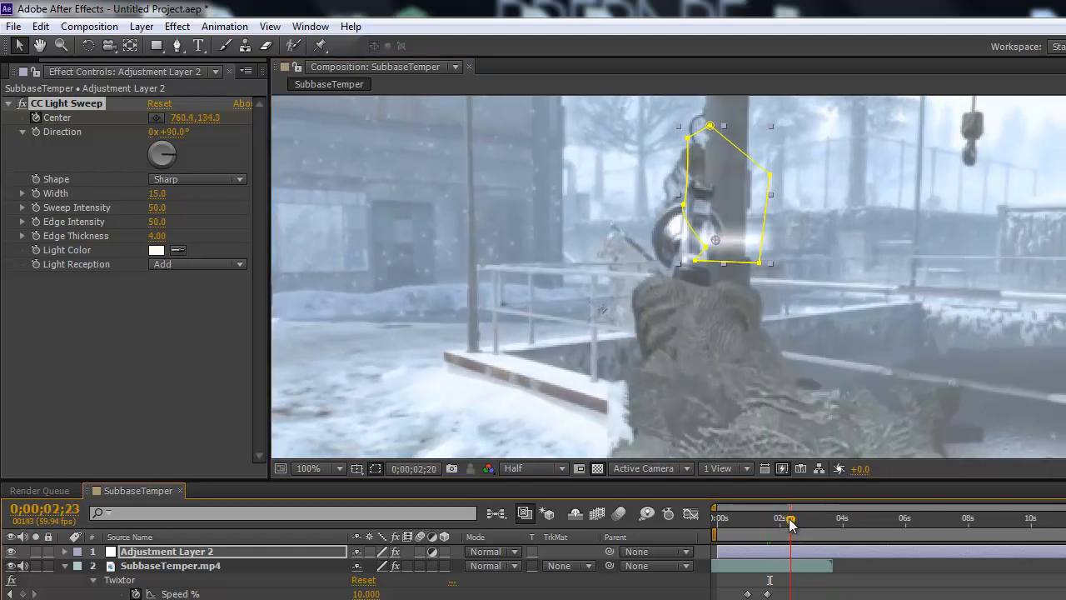
left_click(800, 518)
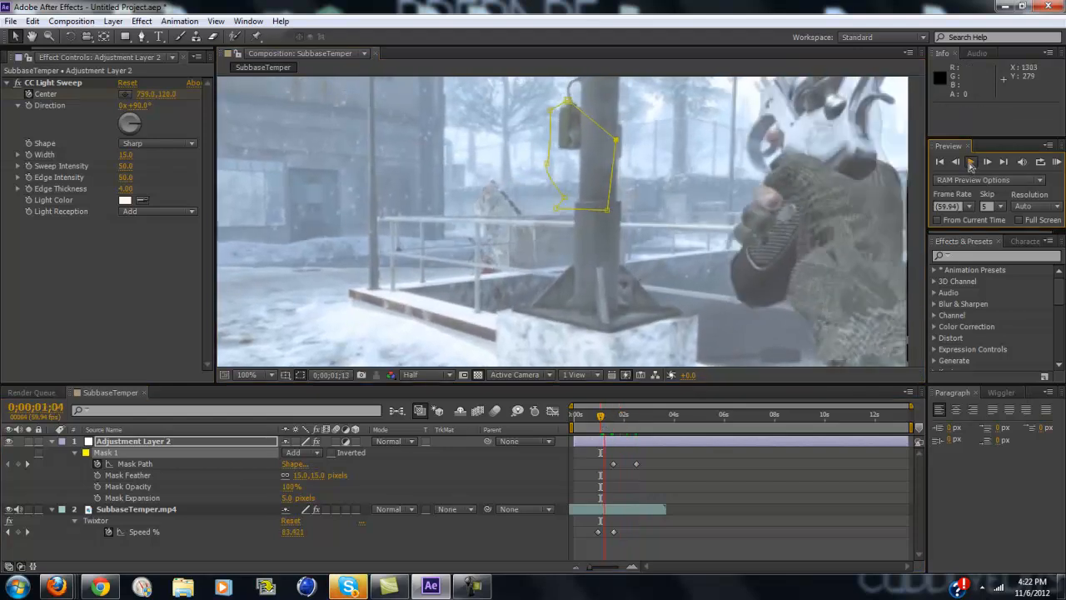
left_click(969, 161)
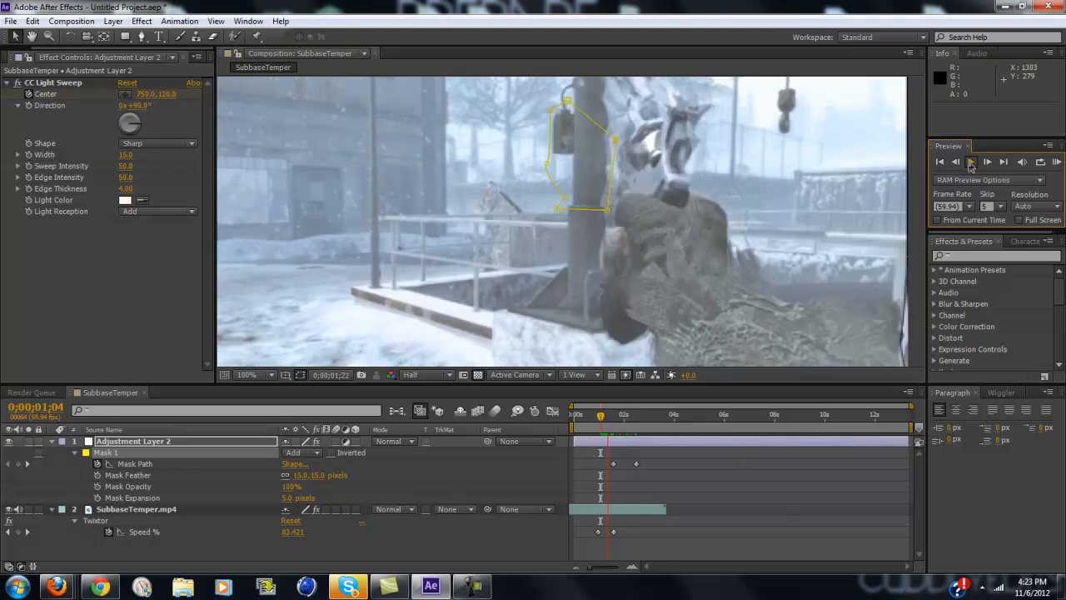
left_click(989, 161)
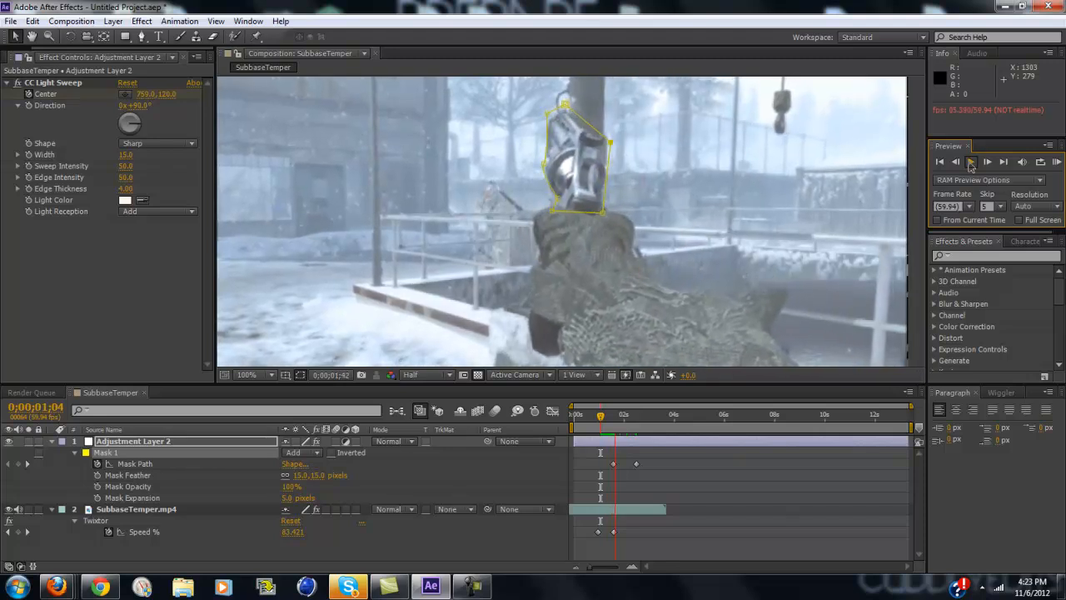